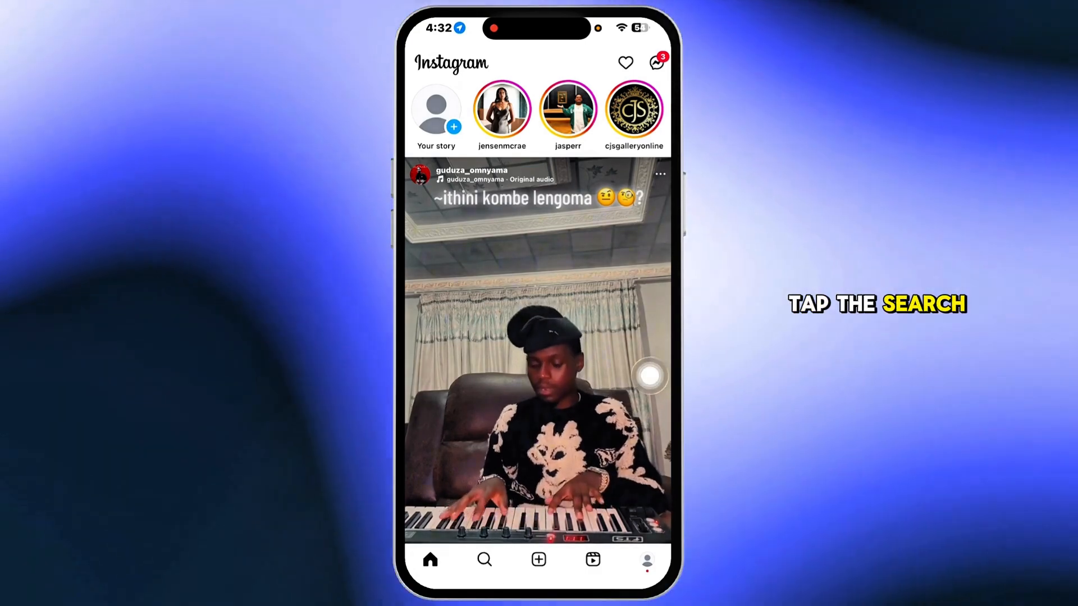
Show the Recent searches list with manchester united, lakers and big brother
{"action": "left_click", "coordinate": [483, 559]}
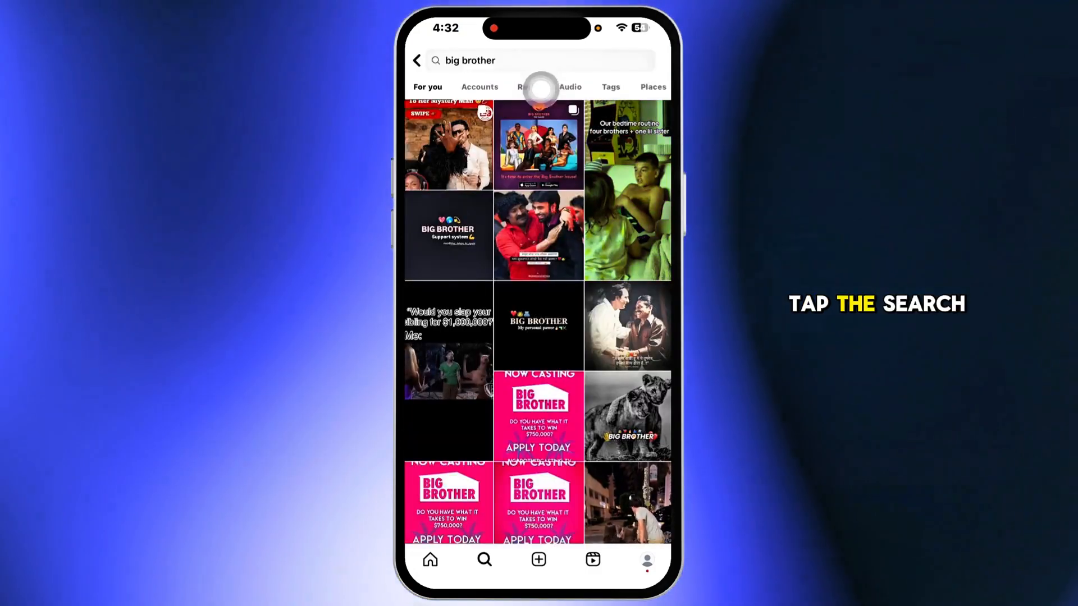
{"action": "left_click", "coordinate": [540, 61]}
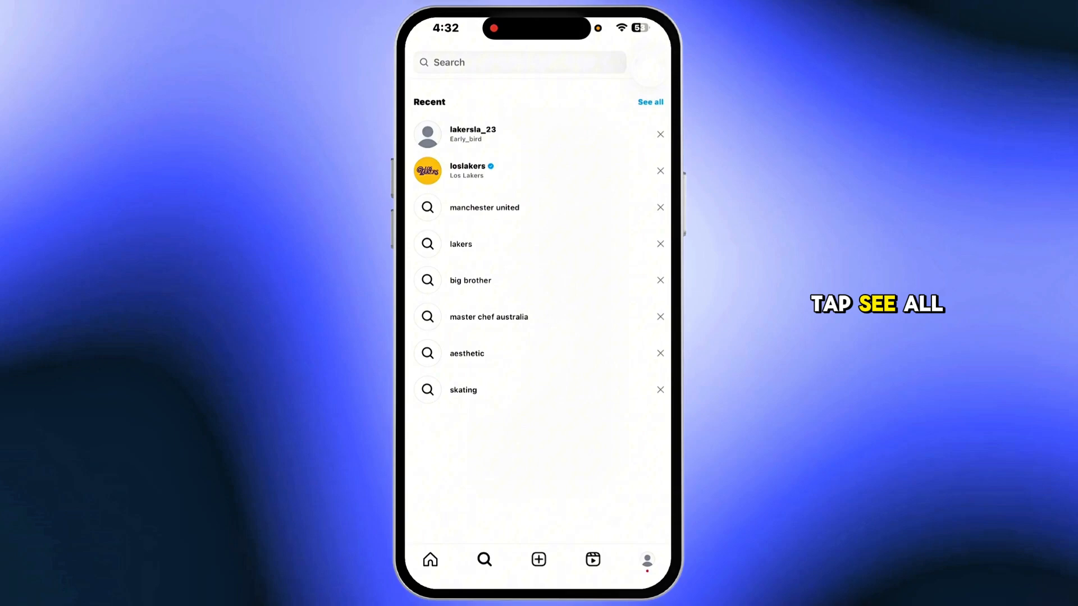
Clear all recent searches from the full Recent list and confirm
{"action": "left_click", "coordinate": [649, 102]}
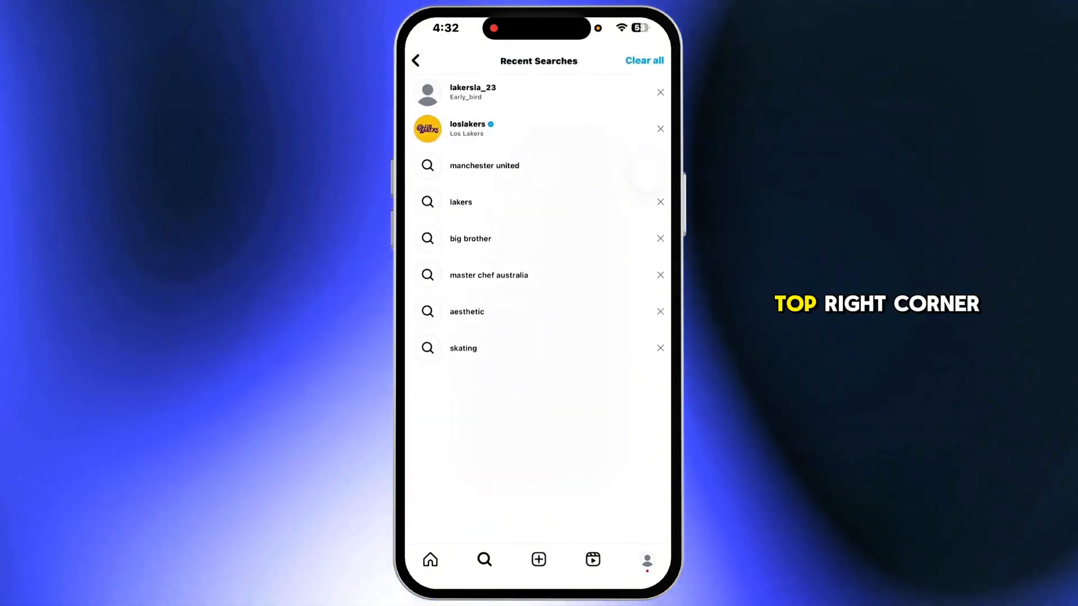
{"action": "left_click", "coordinate": [643, 61]}
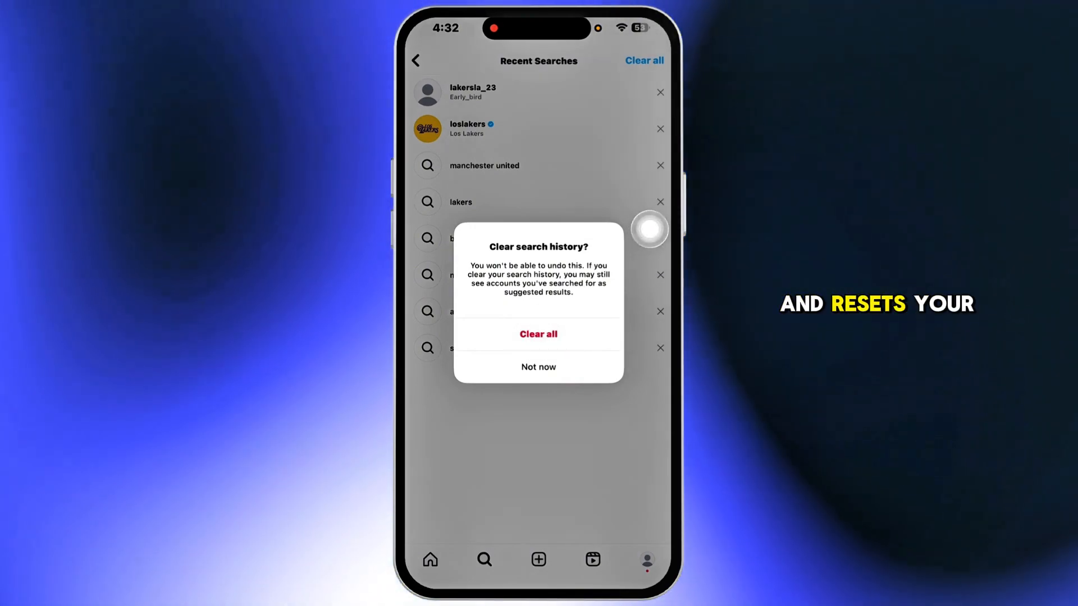
{"action": "left_click", "coordinate": [538, 334]}
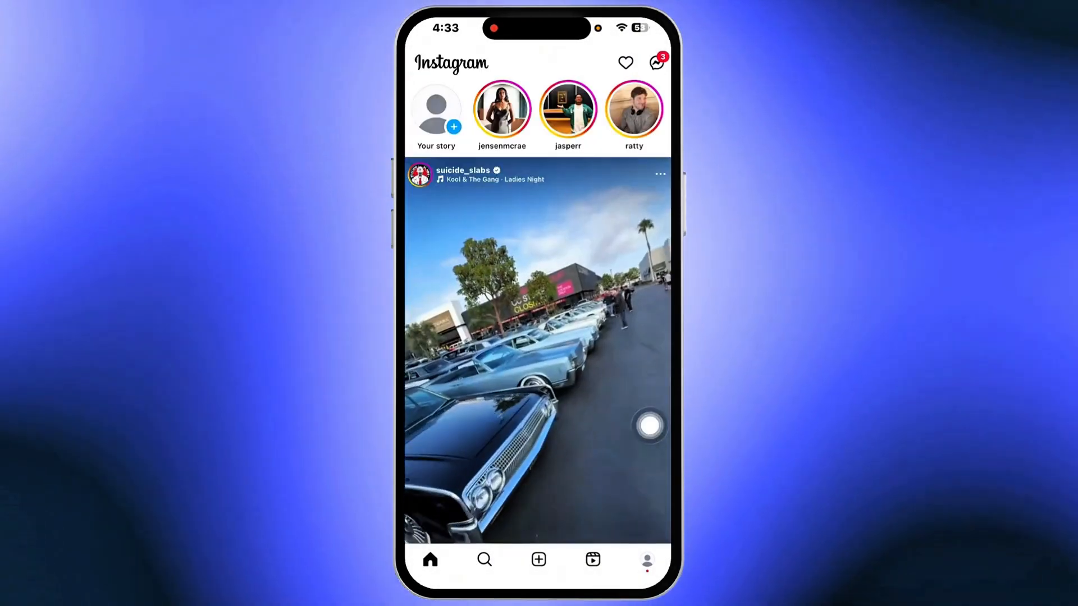
Clear the remaining recent searches (brooklyn, aesthetic) via Your activity and confirm
{"action": "left_click", "coordinate": [647, 559]}
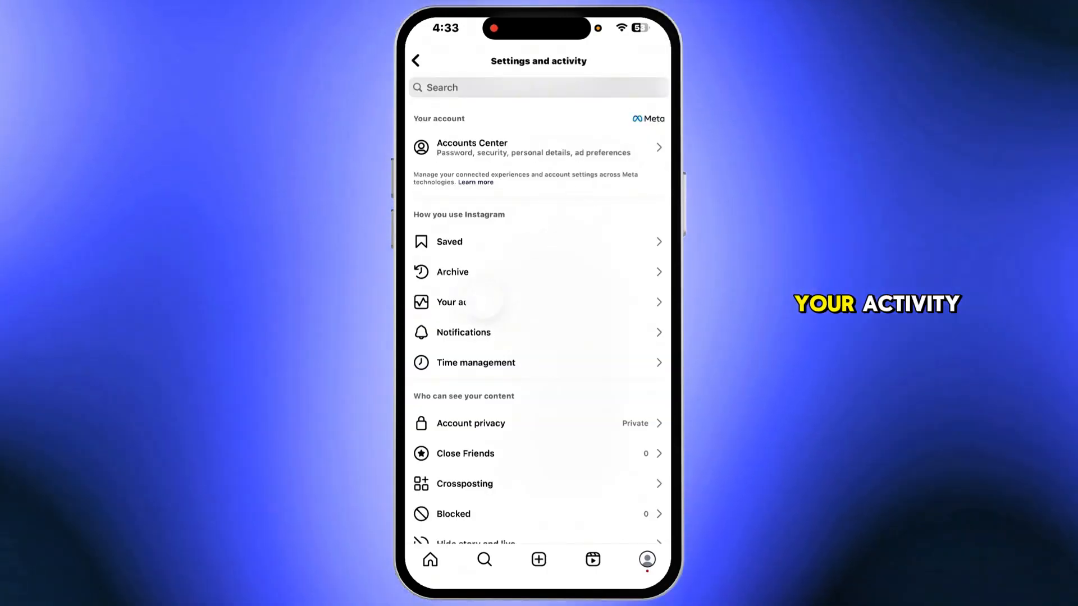
{"action": "left_click", "coordinate": [456, 302]}
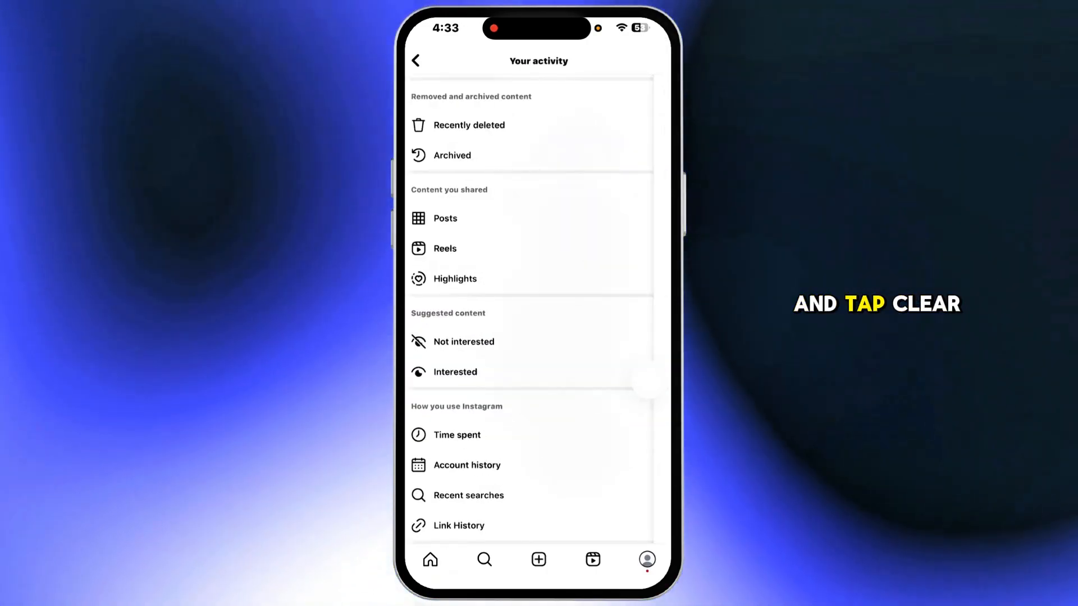
{"action": "left_click", "coordinate": [469, 495]}
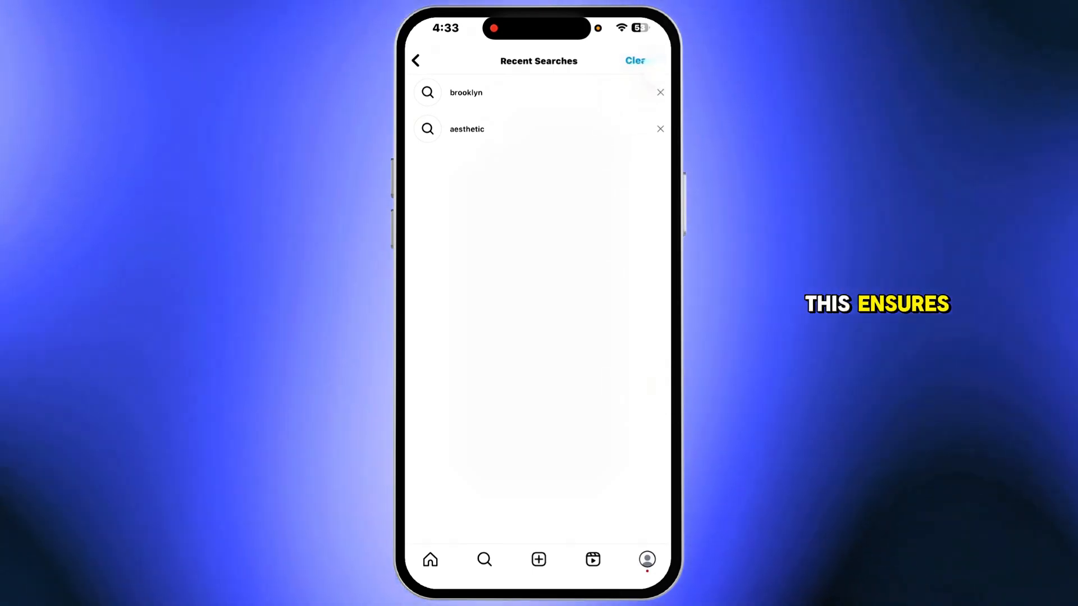
{"action": "left_click", "coordinate": [642, 61]}
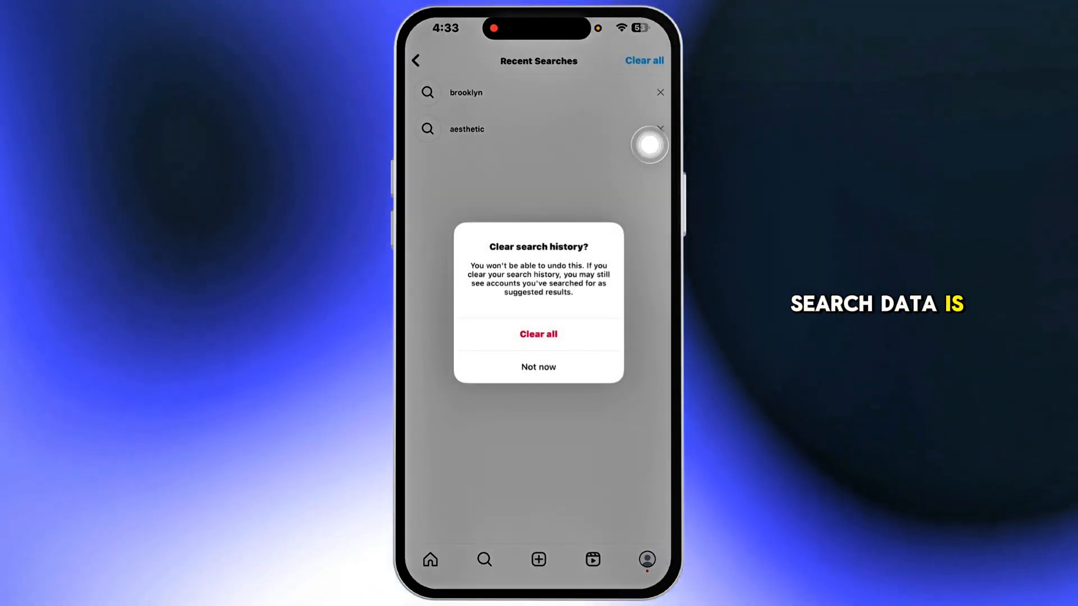
{"action": "left_click", "coordinate": [538, 335]}
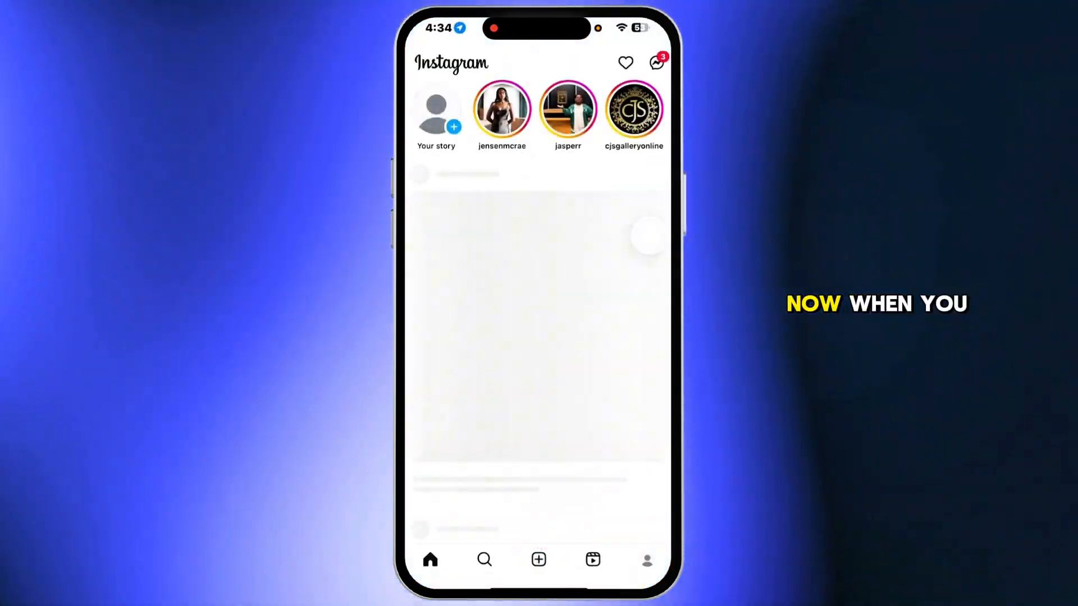
Search 'young' to see fresh suggestions with no past history listed
{"action": "left_click", "coordinate": [484, 559]}
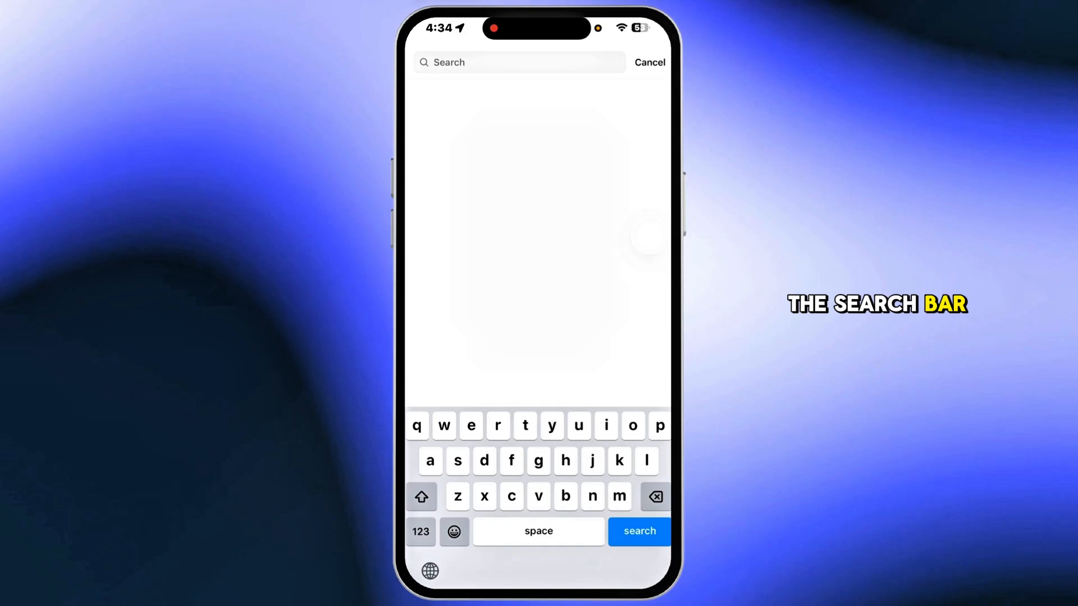
{"action": "type", "text": "y"}
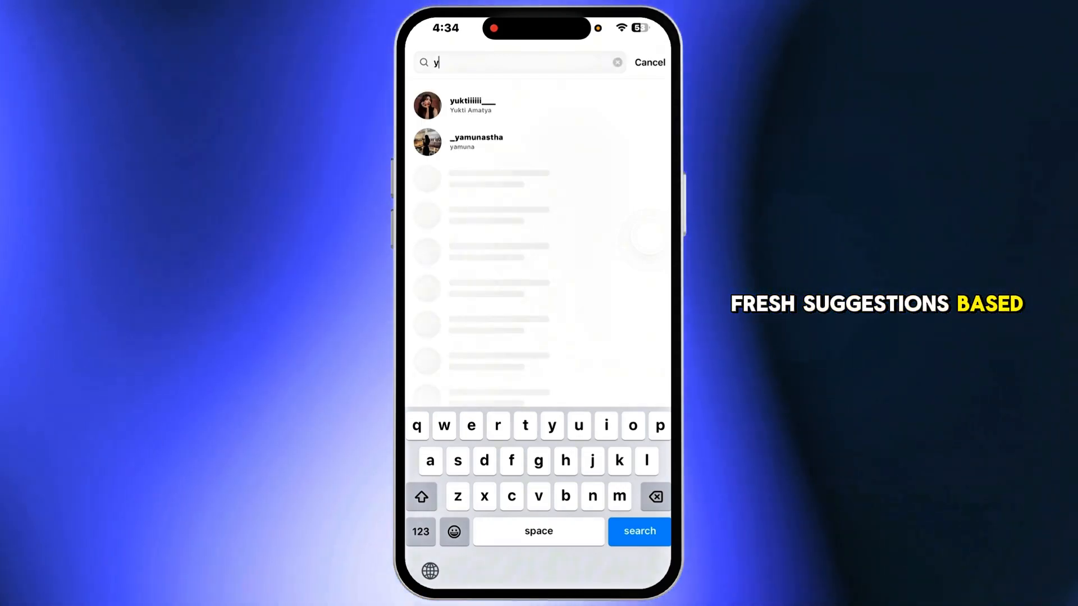
{"action": "type", "text": "young"}
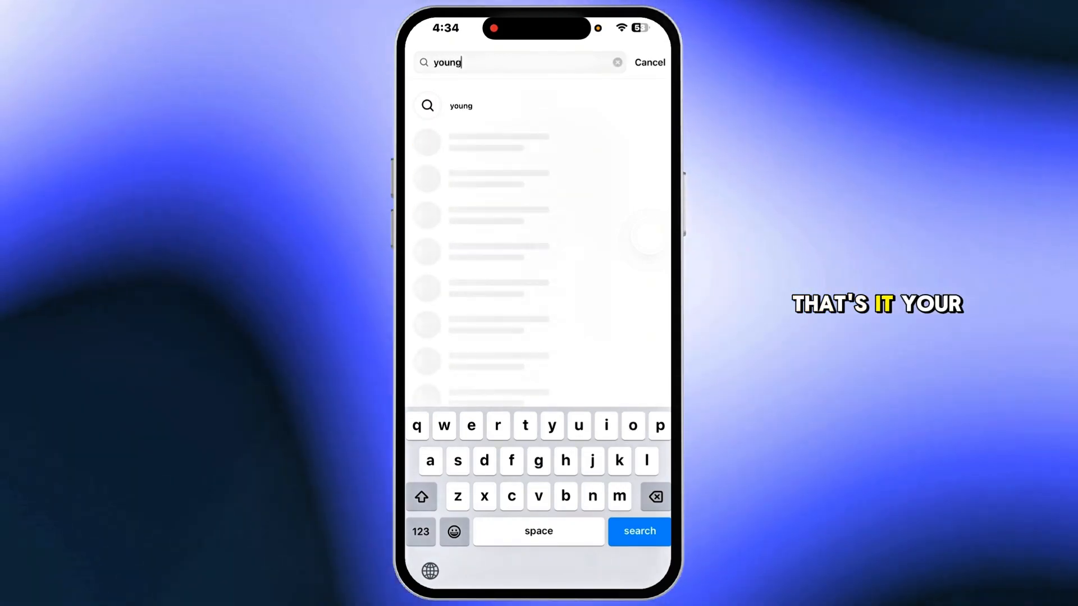